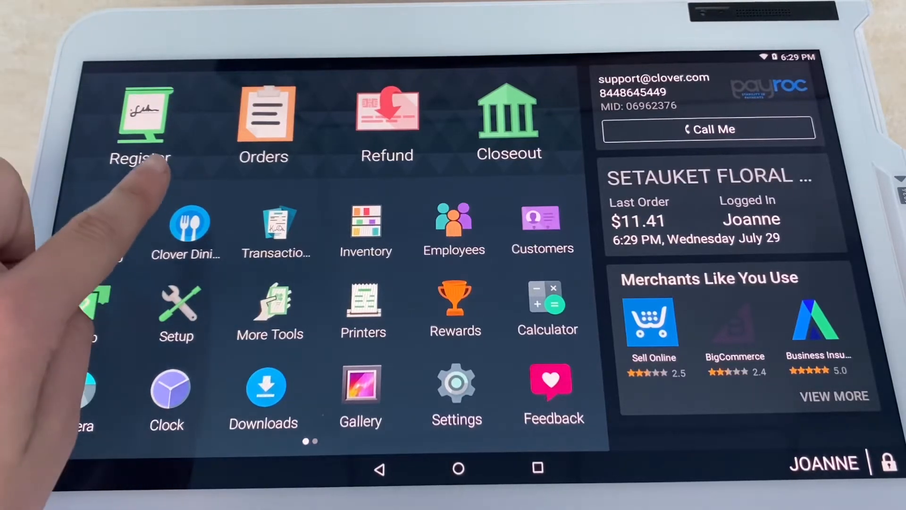
# Step: Launch the Clover Dining app from the home screen to reach the floor plan
pyautogui.click(186, 226)
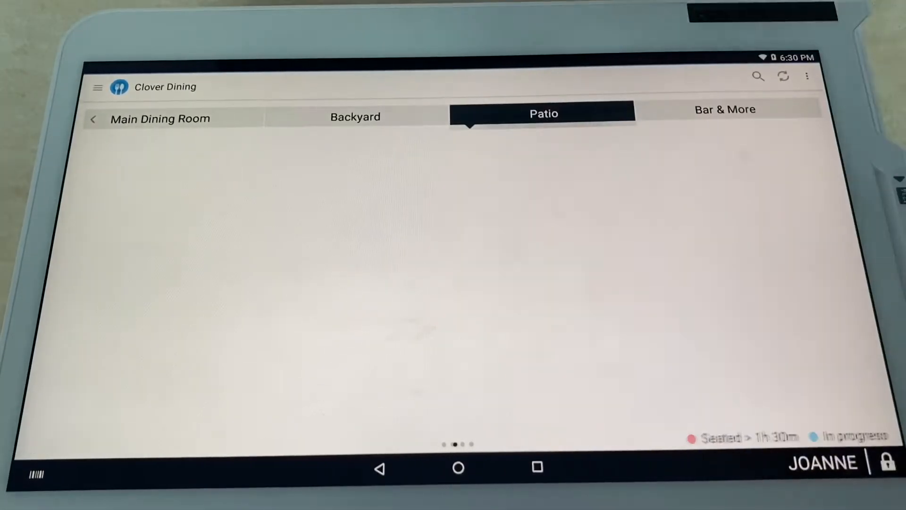
# Step: Check the Bar & More orders, then switch to the Main Dining Room with tables 101-103
pyautogui.click(725, 109)
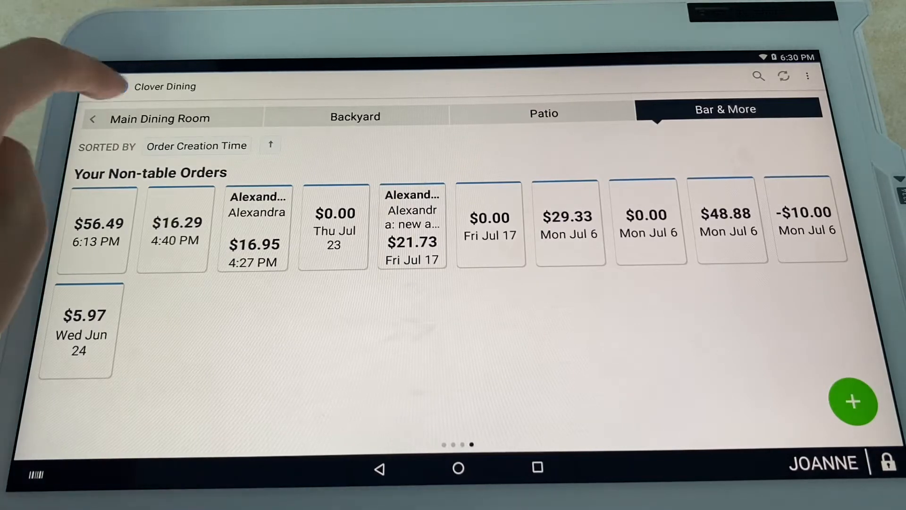
pyautogui.click(159, 116)
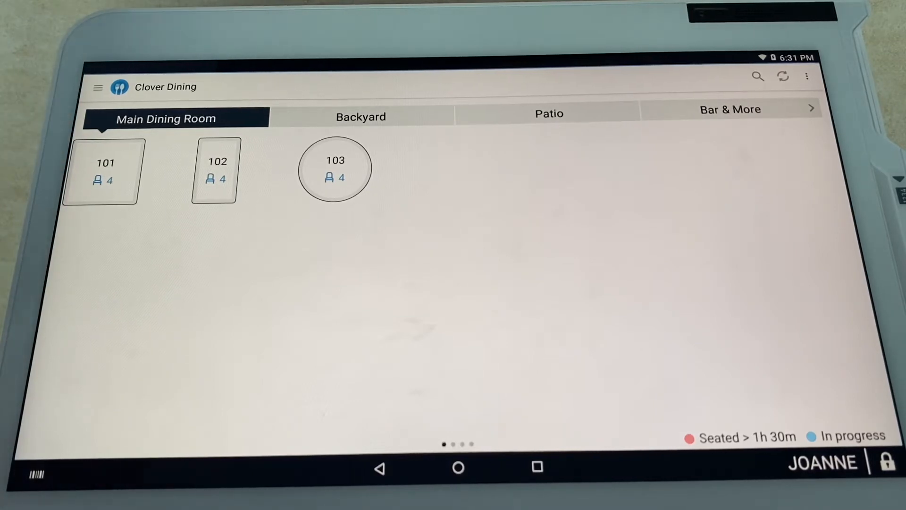
# Step: Start a four-guest order on table 101 with the Burgers menu showing
pyautogui.click(102, 171)
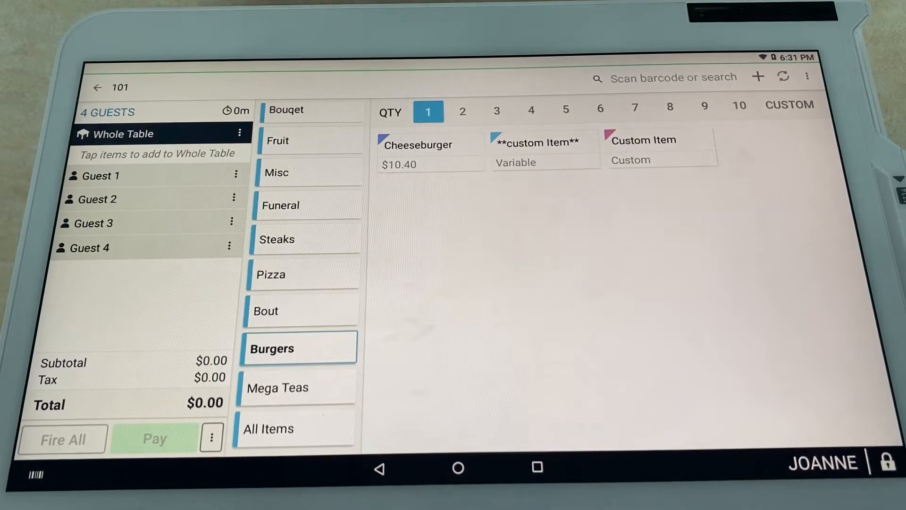
# Step: Add a $10.40 whole-table cheeseburger with fries, tomato, onions, cooked medium rare
pyautogui.click(417, 144)
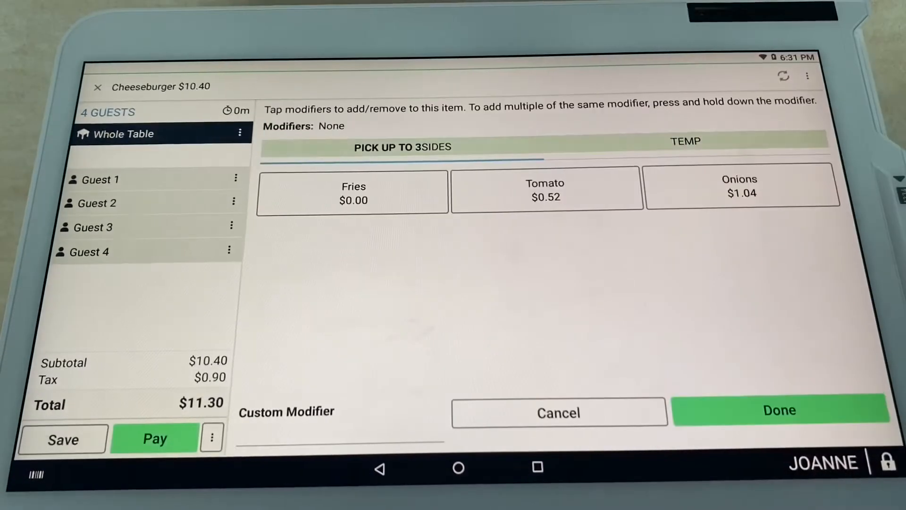
pyautogui.click(352, 192)
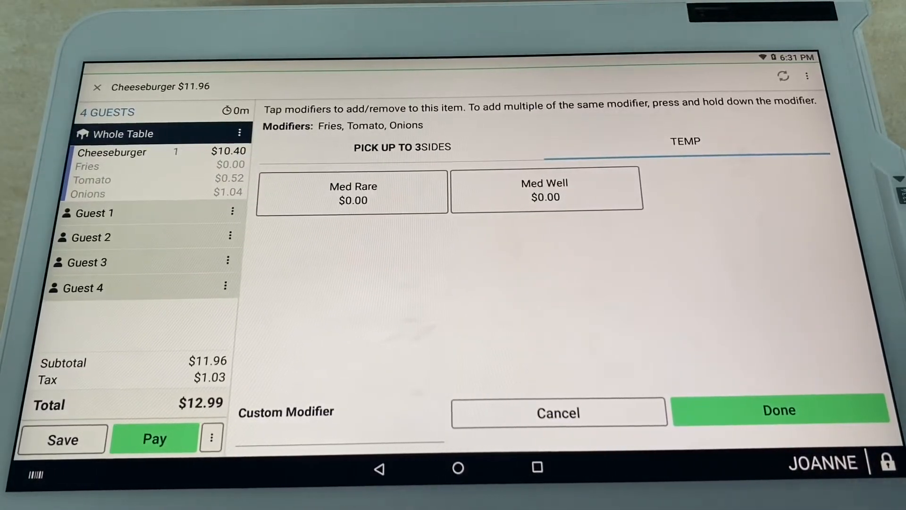
pyautogui.click(352, 191)
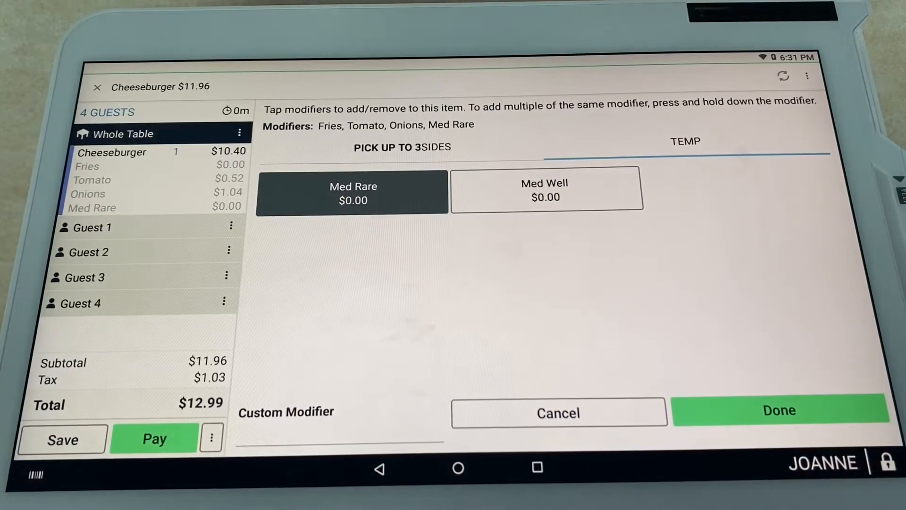
pyautogui.click(779, 411)
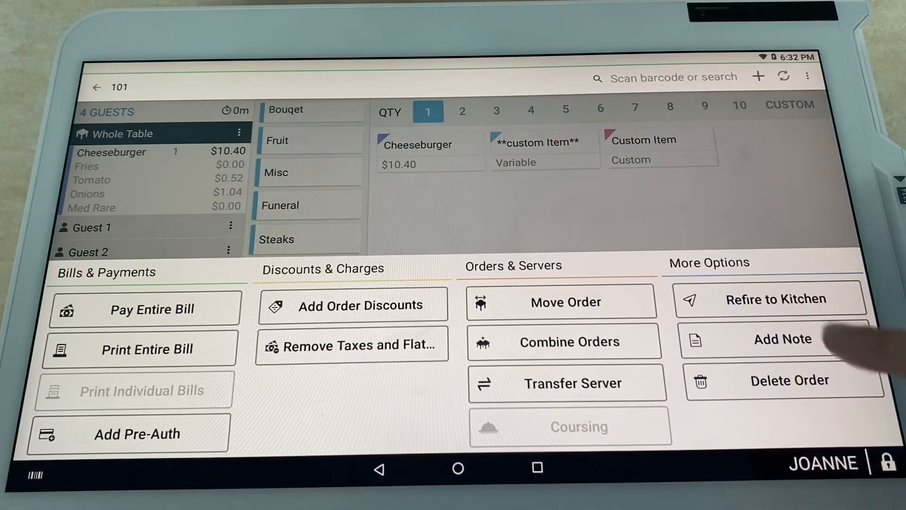
# Step: Send the cheeseburger to the kitchen order printer so it shows as Printed
pyautogui.click(770, 299)
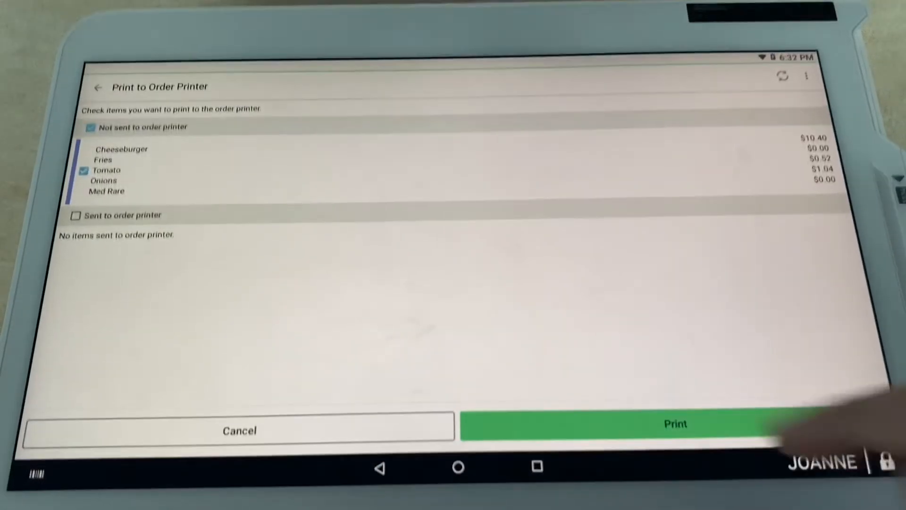
pyautogui.click(675, 424)
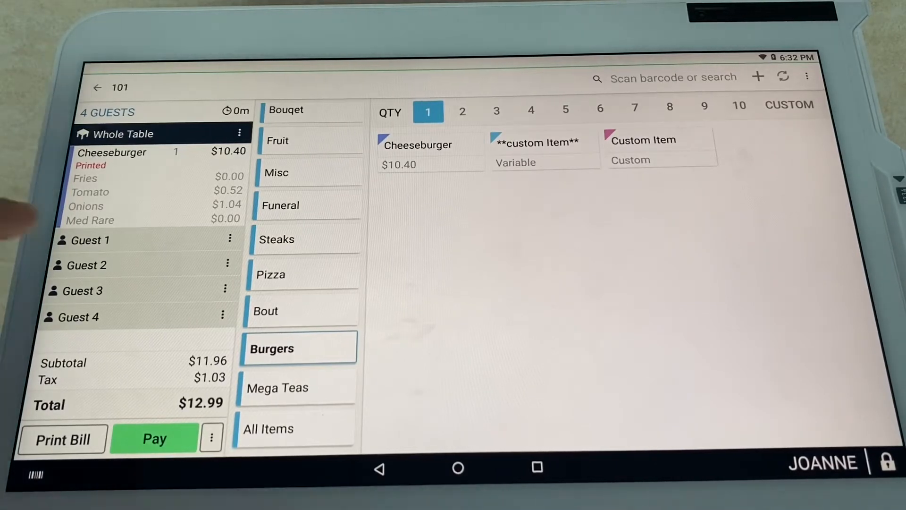
# Step: Give Guest 1 a Plain Slice and a Chicken Parm Slice from the Pizza menu, then select Guest 2
pyautogui.click(89, 240)
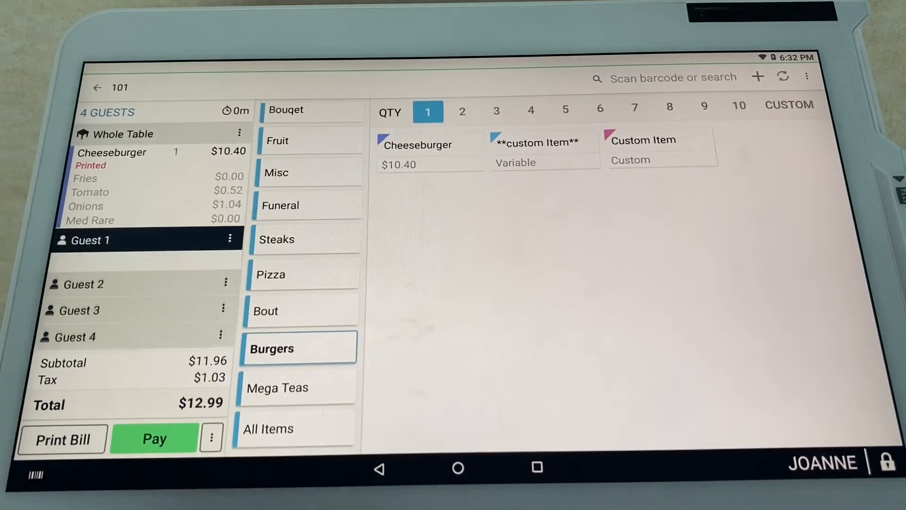
pyautogui.click(90, 240)
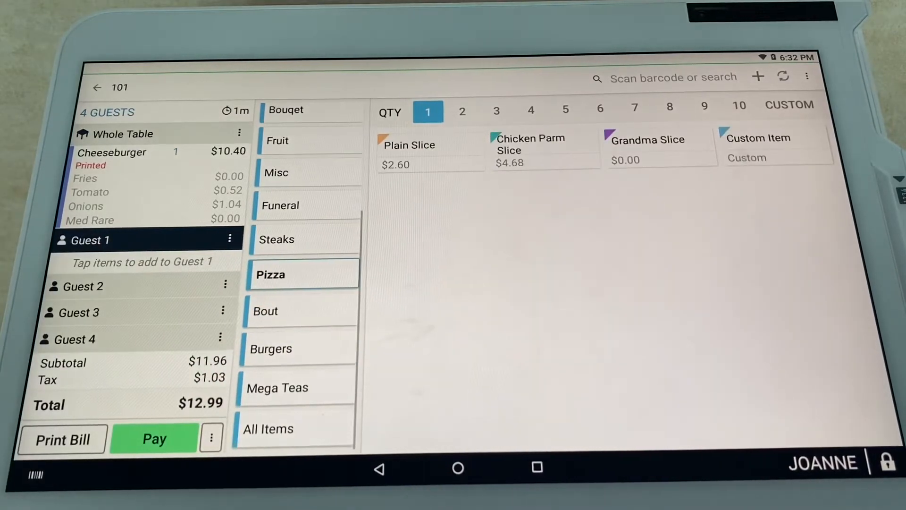
pyautogui.click(409, 150)
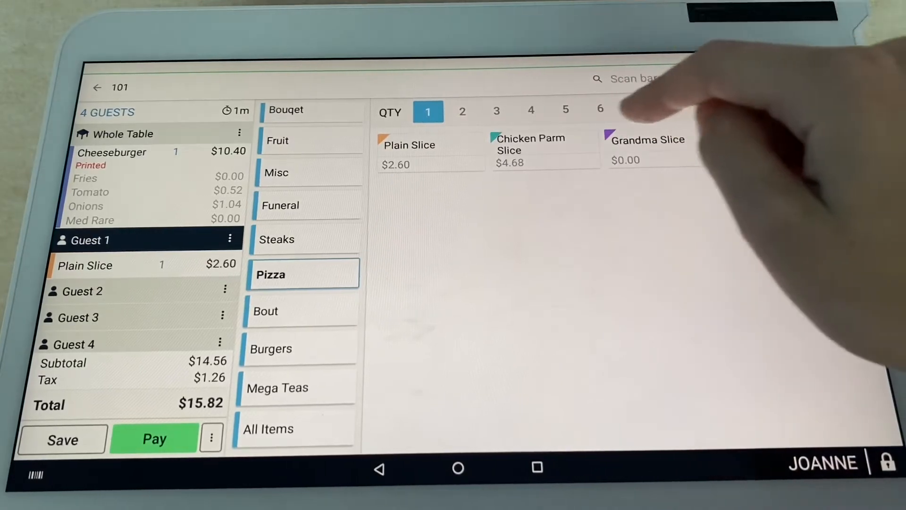
pyautogui.click(528, 150)
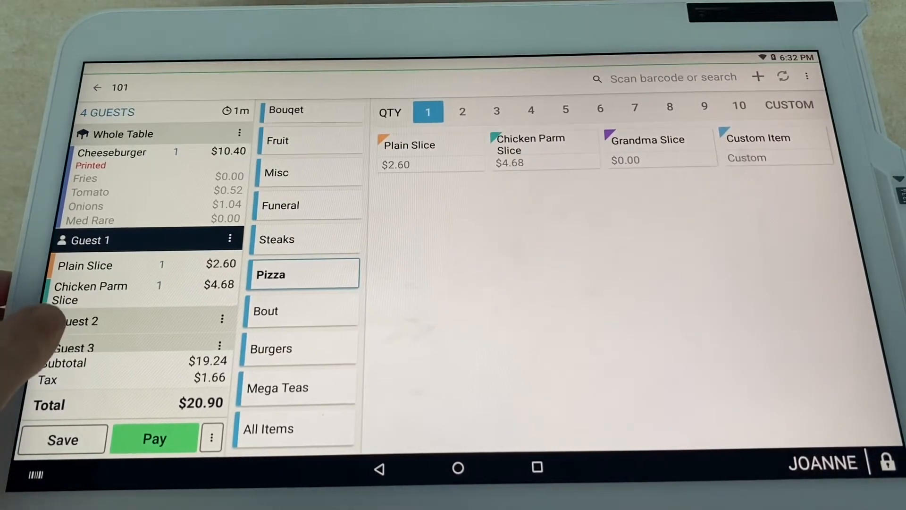
pyautogui.click(79, 321)
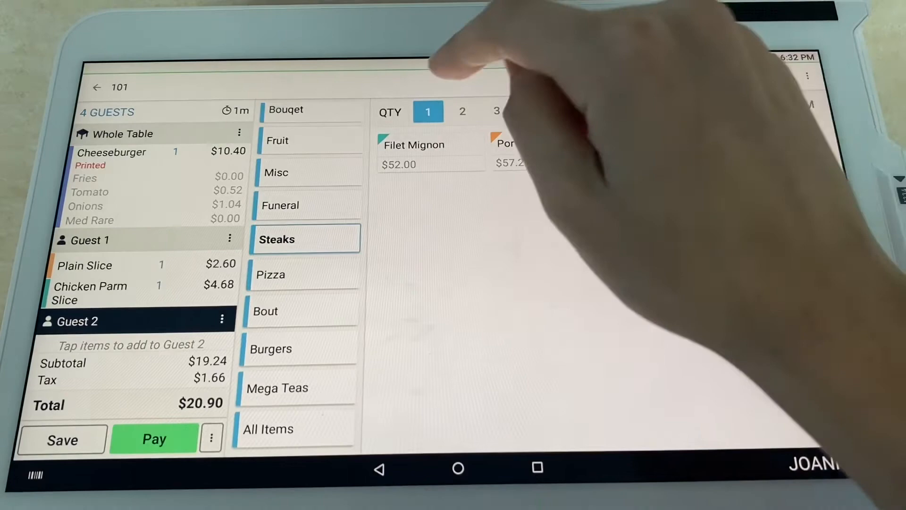
# Step: Add Guest 2's Porter House, medium rare, with custom note 'light on the onions'
pyautogui.click(508, 152)
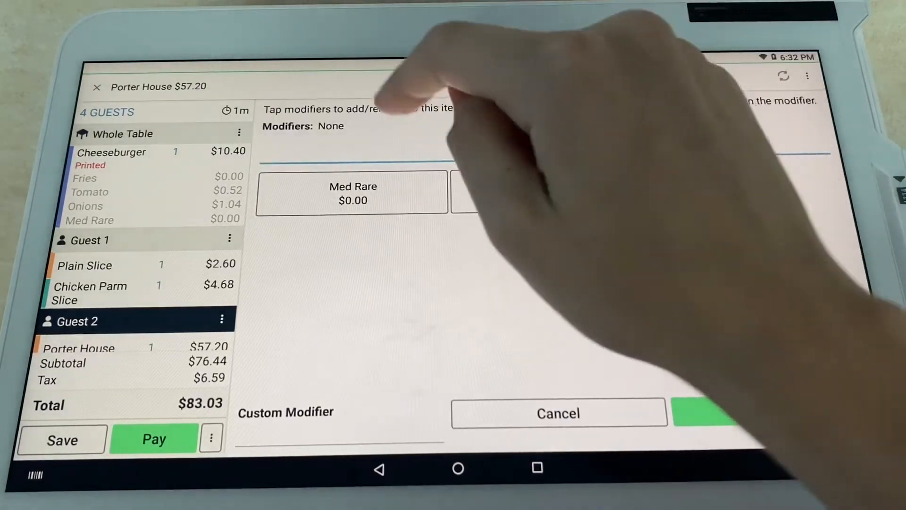
pyautogui.click(352, 192)
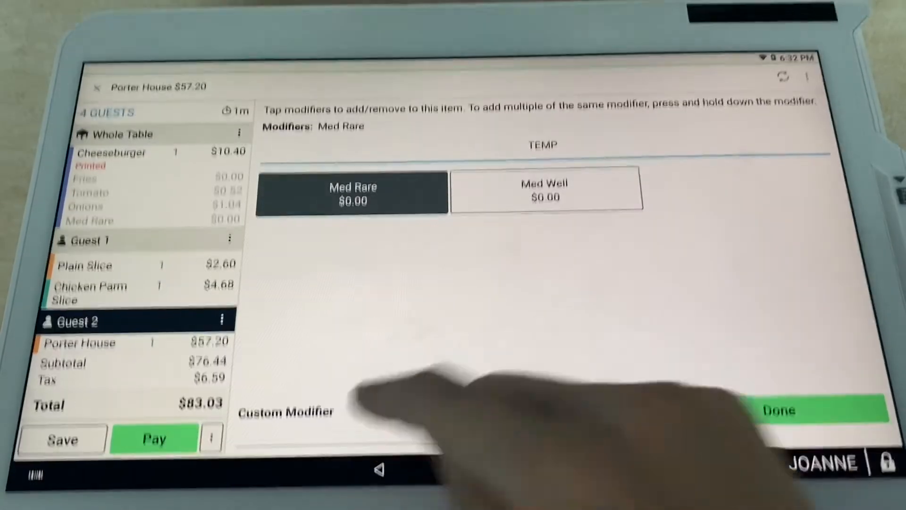
pyautogui.click(285, 412)
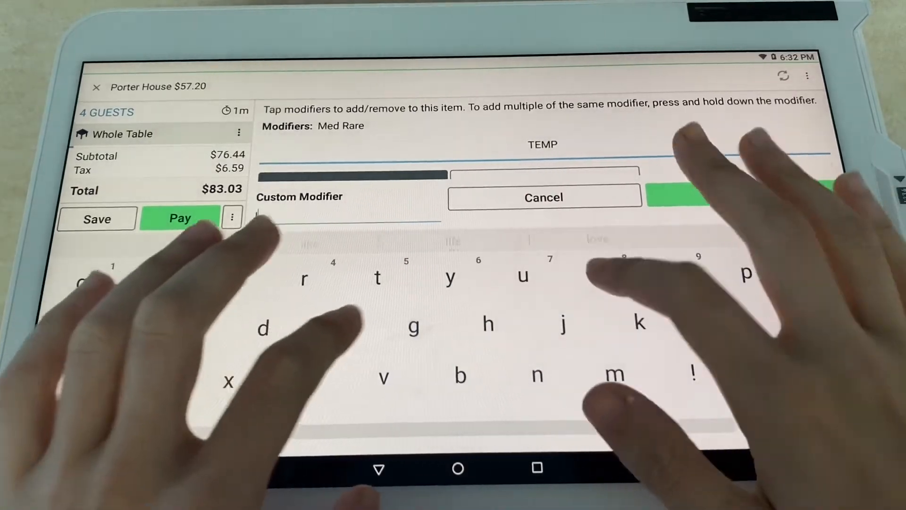
pyautogui.write('light')
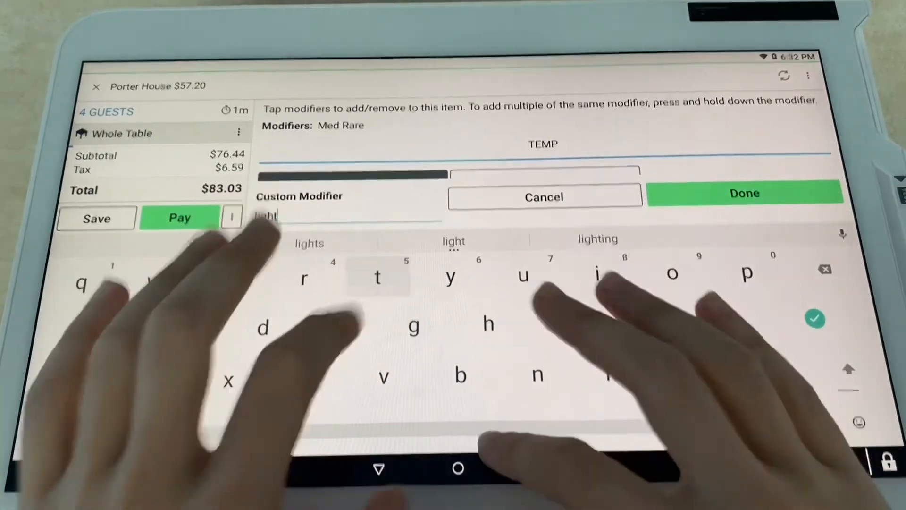
pyautogui.write('on the')
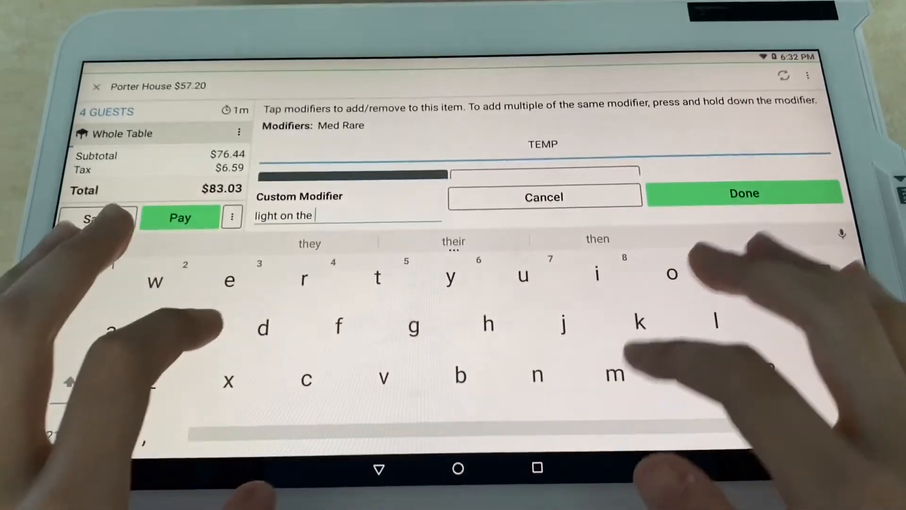
pyautogui.write('onions')
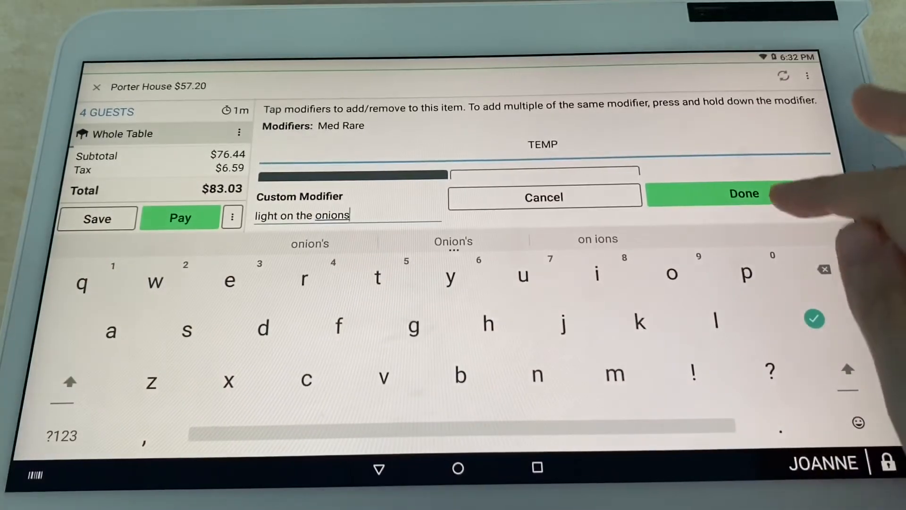
pyautogui.click(744, 193)
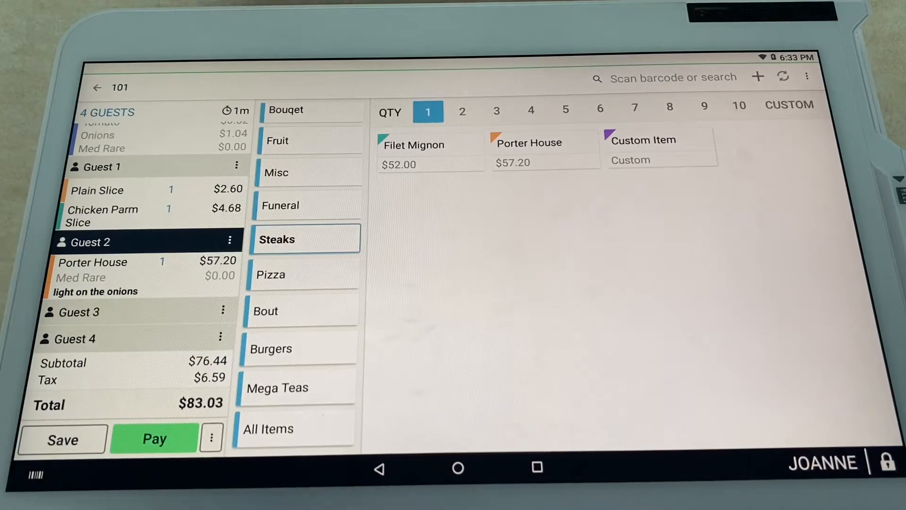
# Step: Add a Grandma Slice for Guest 3 and a Plain Slice for Guest 4
pyautogui.click(86, 312)
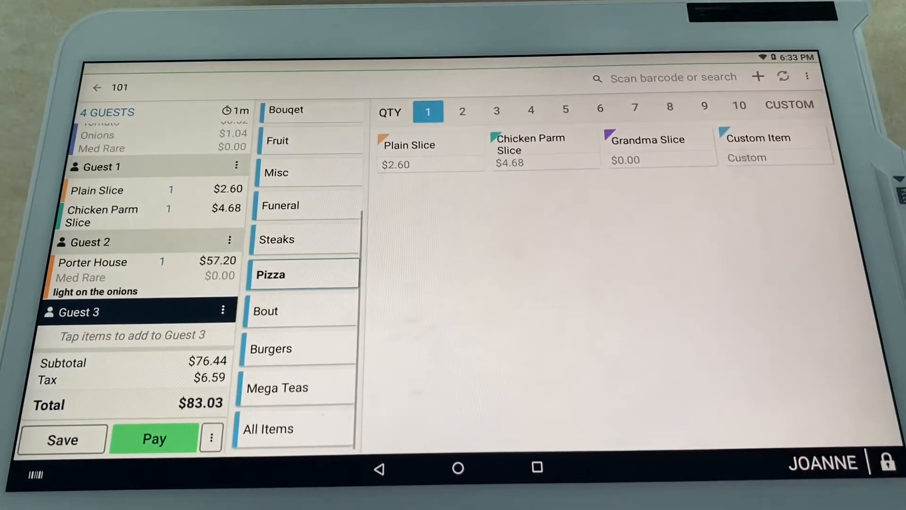
pyautogui.click(647, 139)
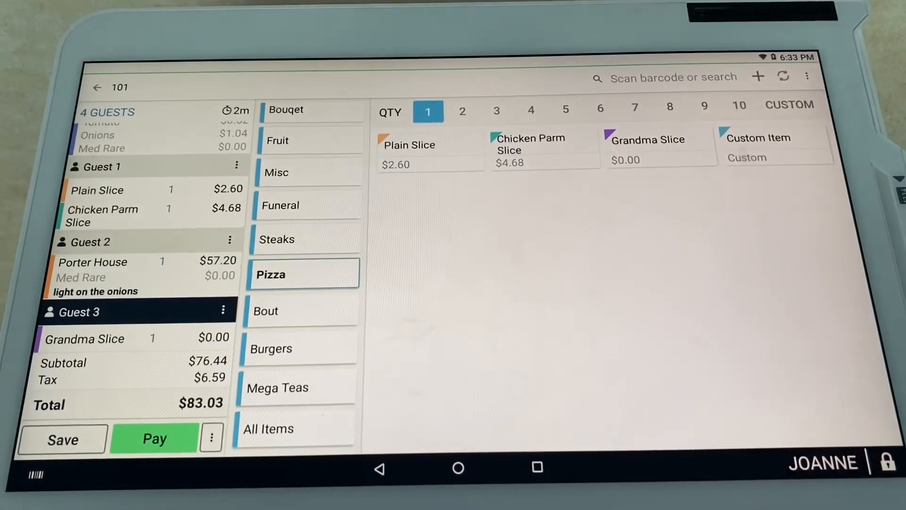
pyautogui.scroll(3)
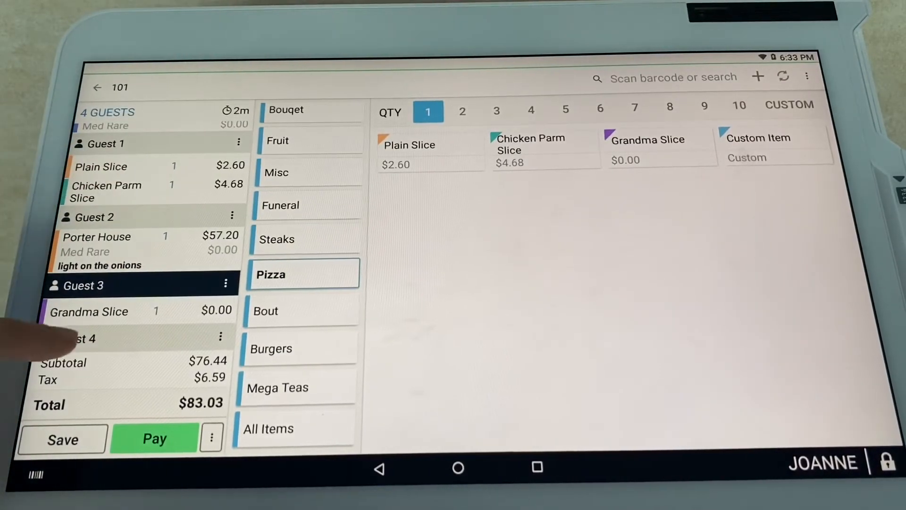
pyautogui.click(87, 338)
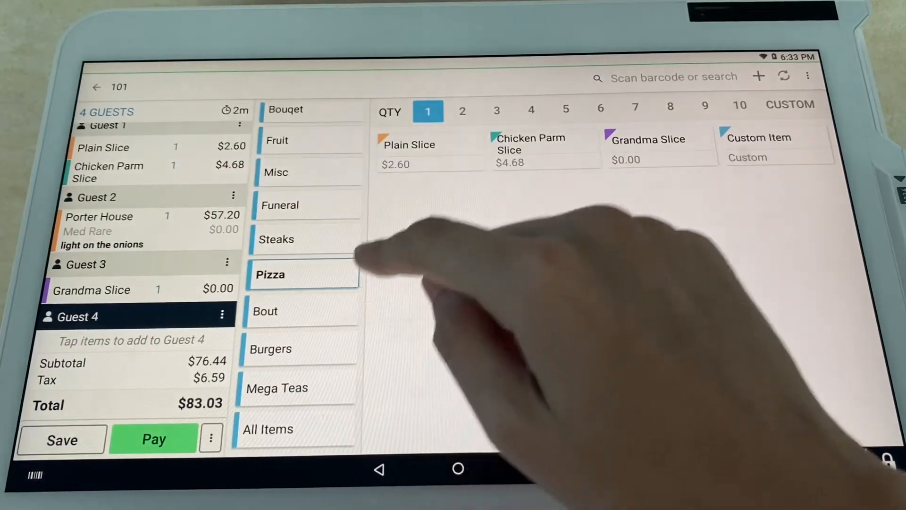
pyautogui.click(408, 150)
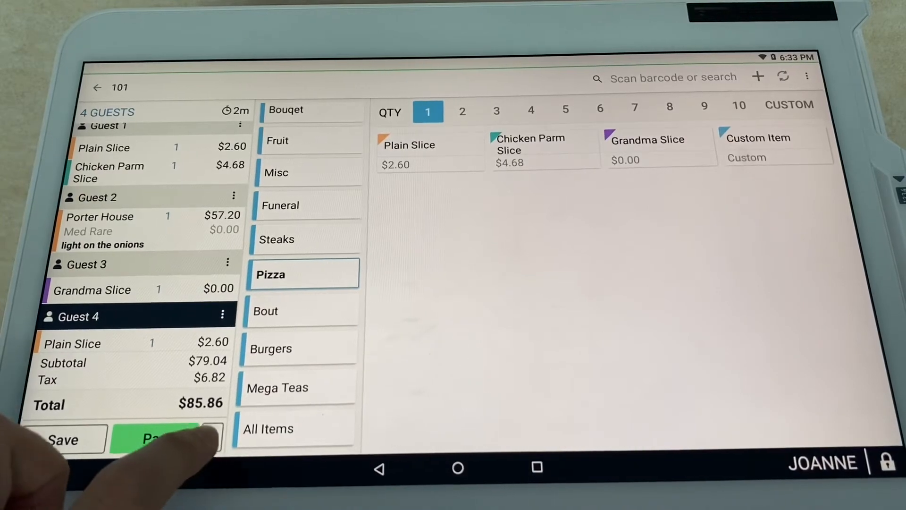
# Step: Send all guests' unsent items to the kitchen order printer, marking them Printed
pyautogui.click(156, 439)
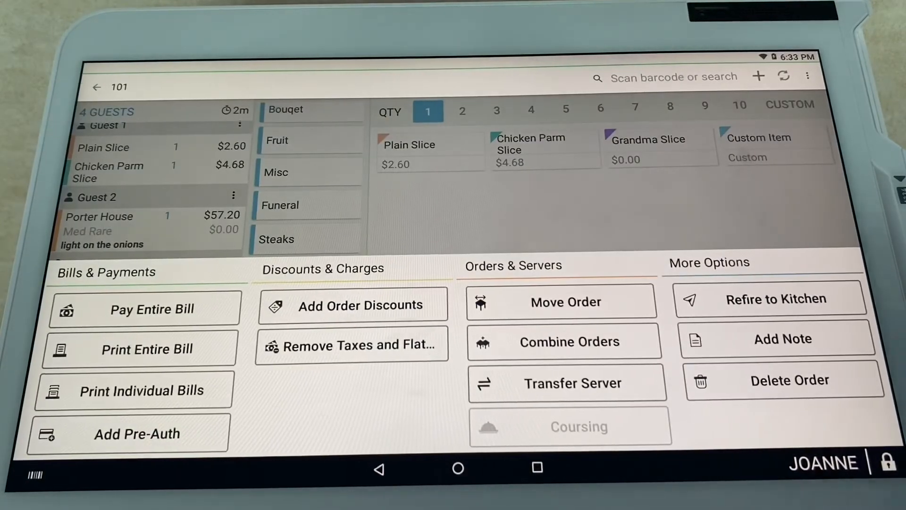
pyautogui.click(776, 299)
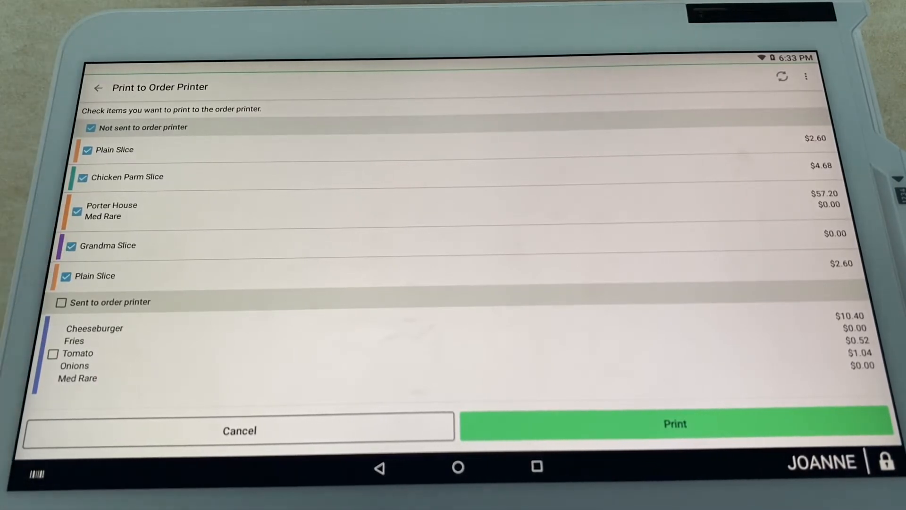
pyautogui.click(674, 424)
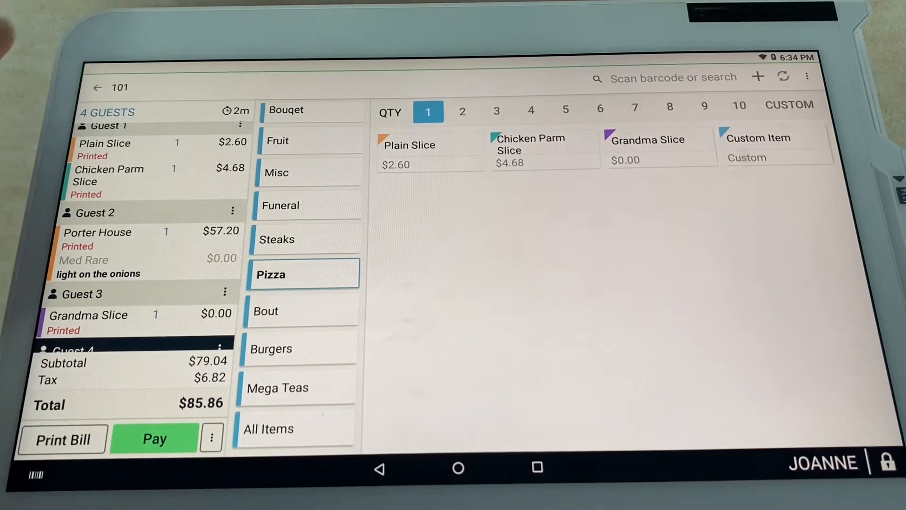
# Step: Go back from table 101's order to the Main Dining Room floor plan
pyautogui.click(97, 87)
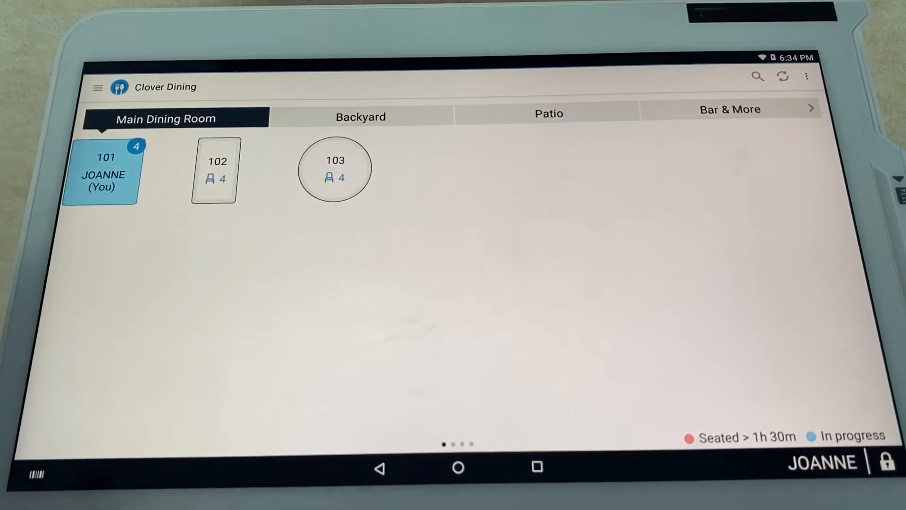
# Step: Reopen table 101's order and print its $85.86 bill
pyautogui.click(101, 172)
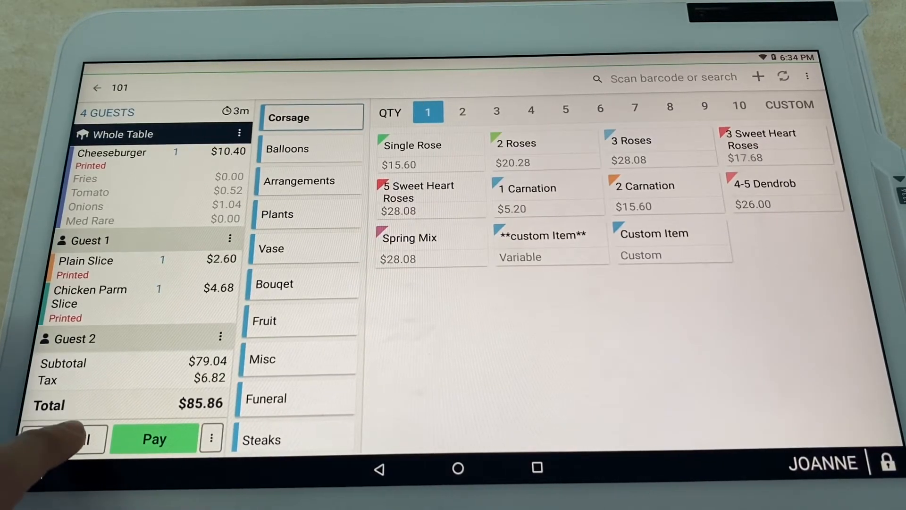
pyautogui.click(62, 439)
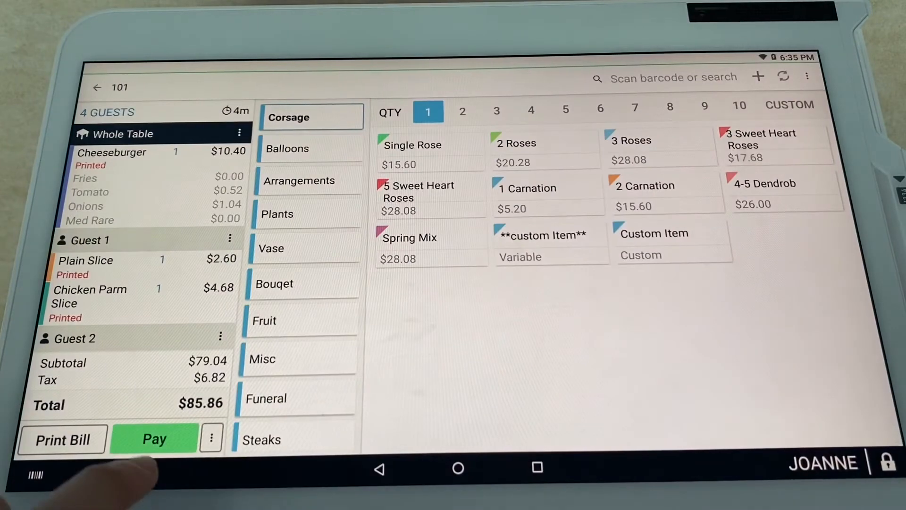
# Step: Pay in cash with the $3.04 cash discount, tendering $85.00 for $82.56 with $2.44 change
pyautogui.click(154, 439)
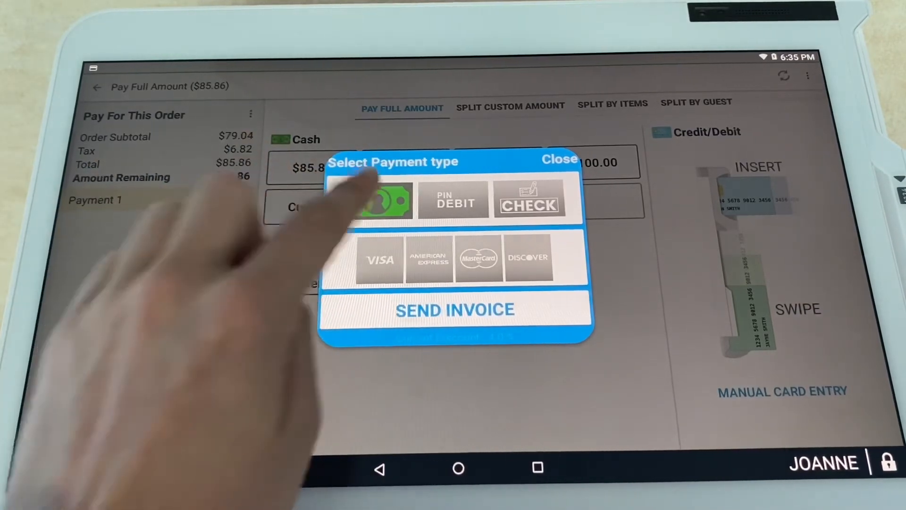
pyautogui.click(370, 199)
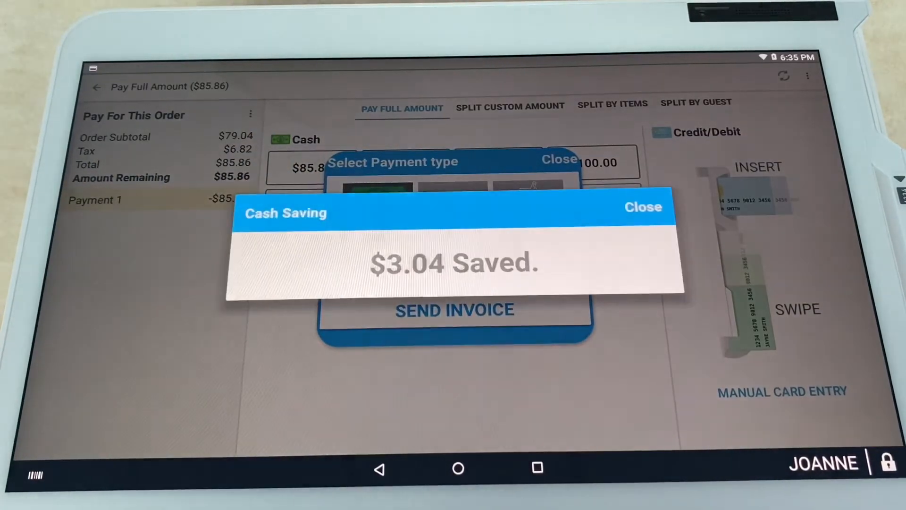
pyautogui.click(643, 207)
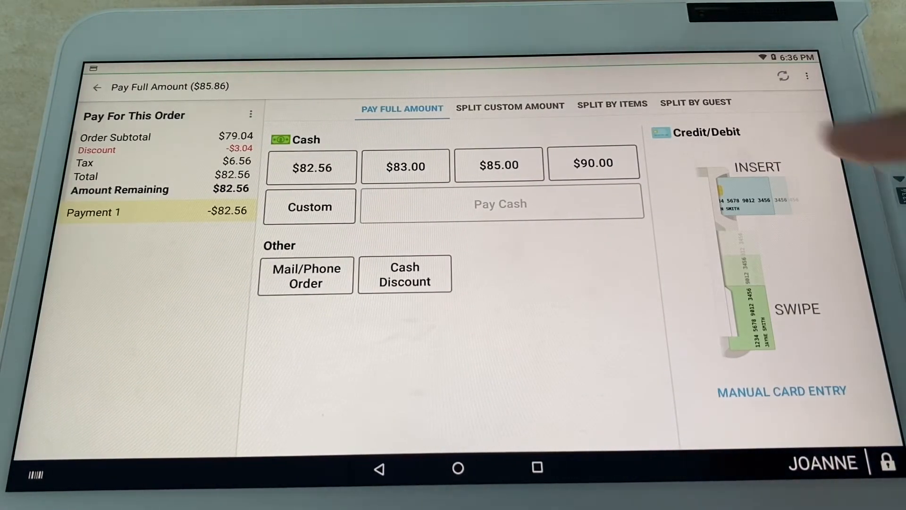
pyautogui.click(498, 164)
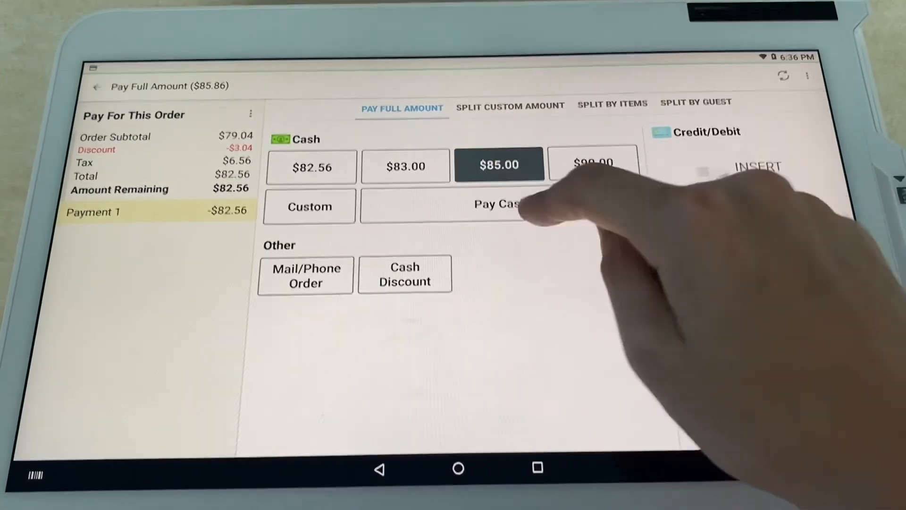
pyautogui.click(494, 205)
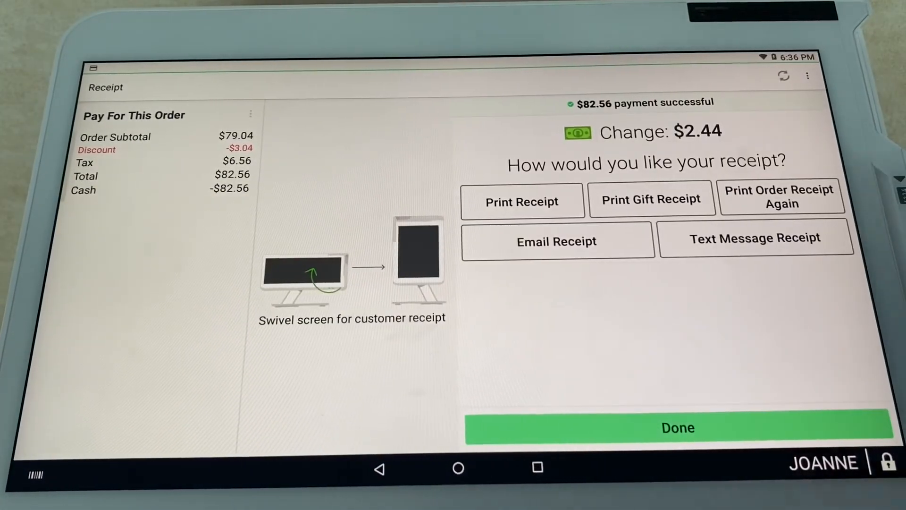
# Step: Finish the paid transaction with Done, skipping the receipt
pyautogui.click(522, 202)
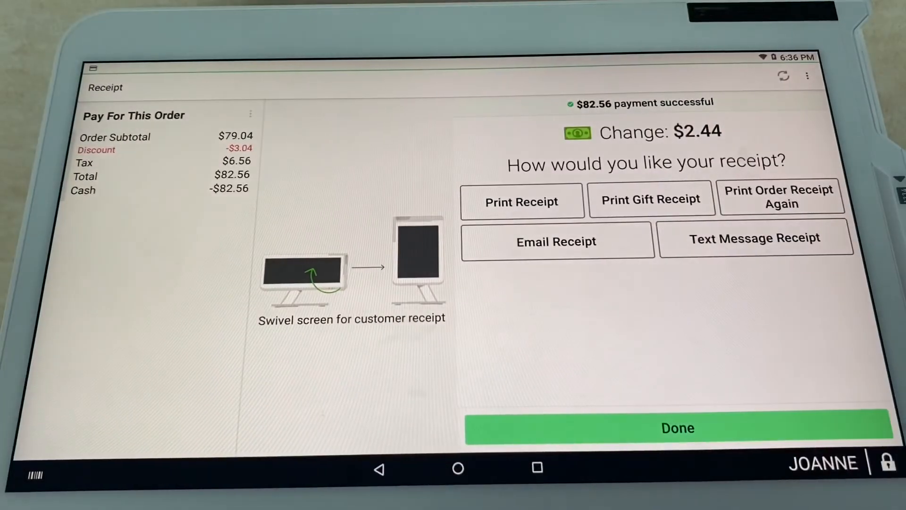
pyautogui.click(677, 428)
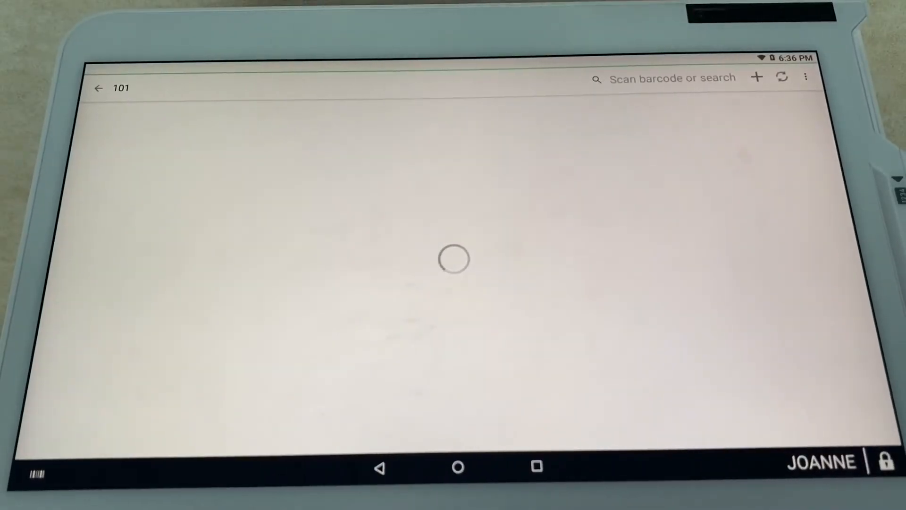